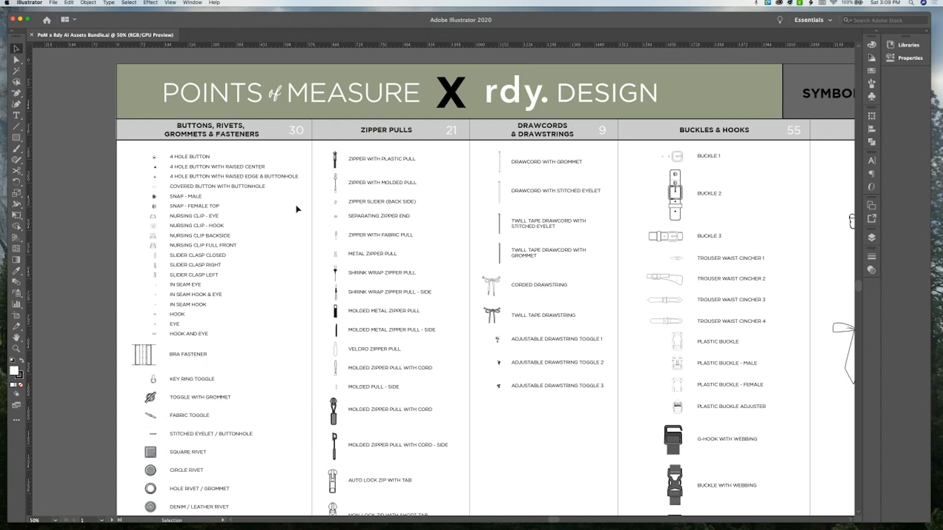
scroll("down", 3)
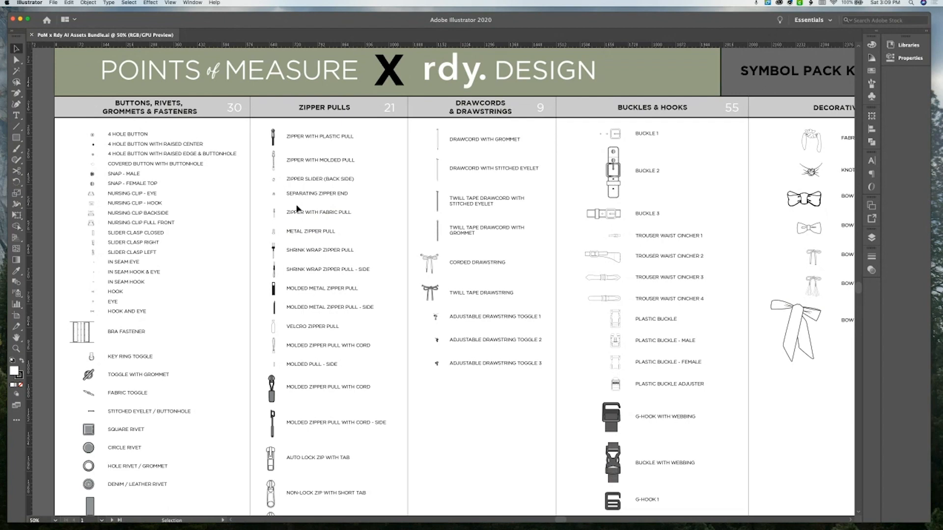
scroll("down", 3)
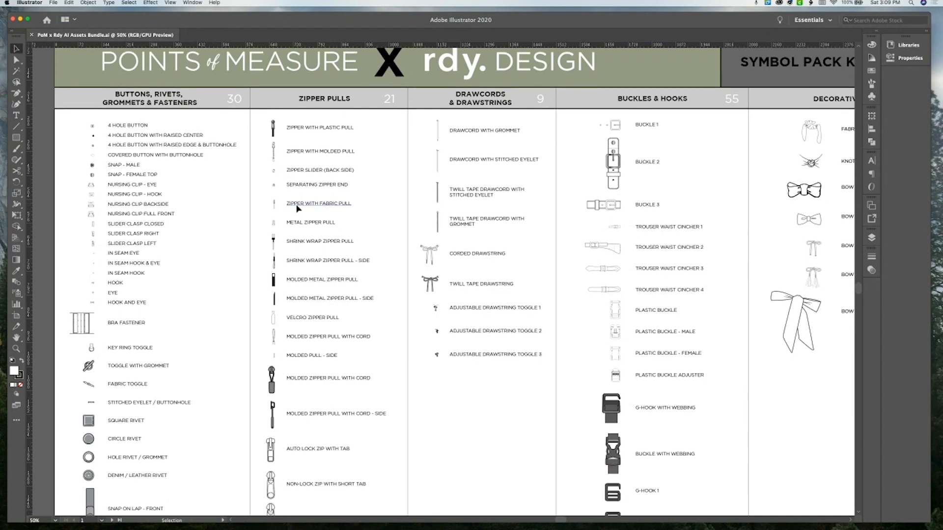
scroll("down", 3)
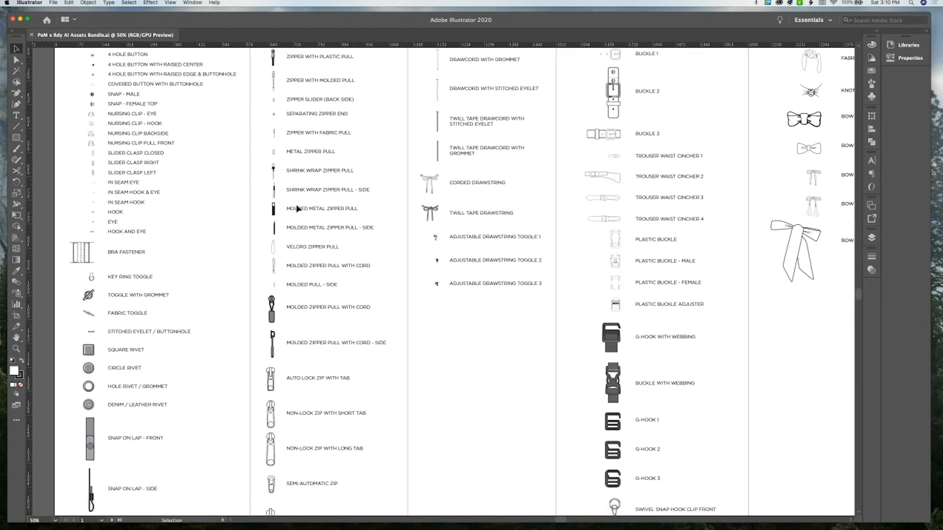
scroll("down", 3)
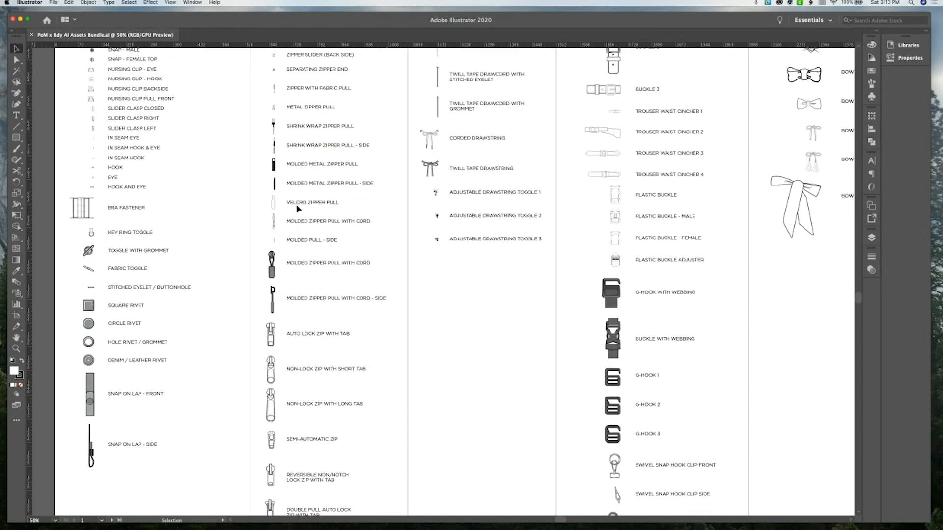
scroll("down", 3)
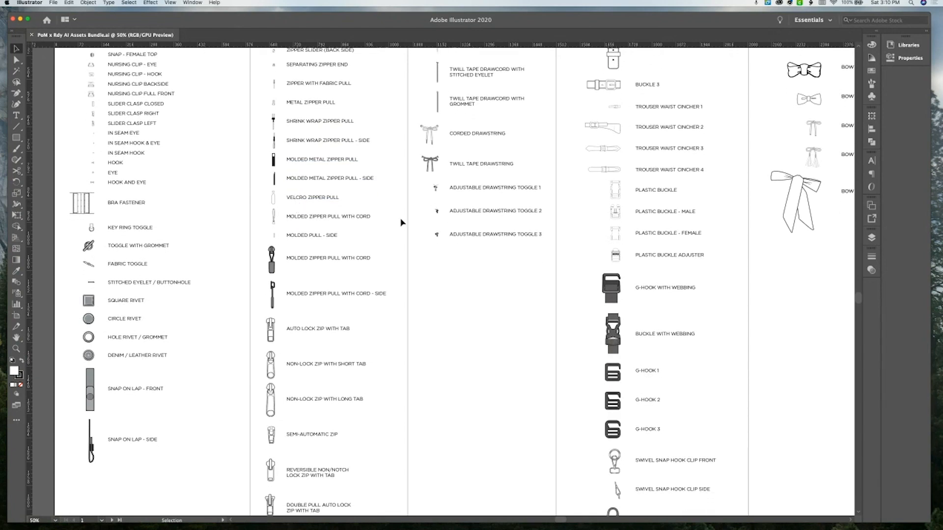
scroll("down", 3)
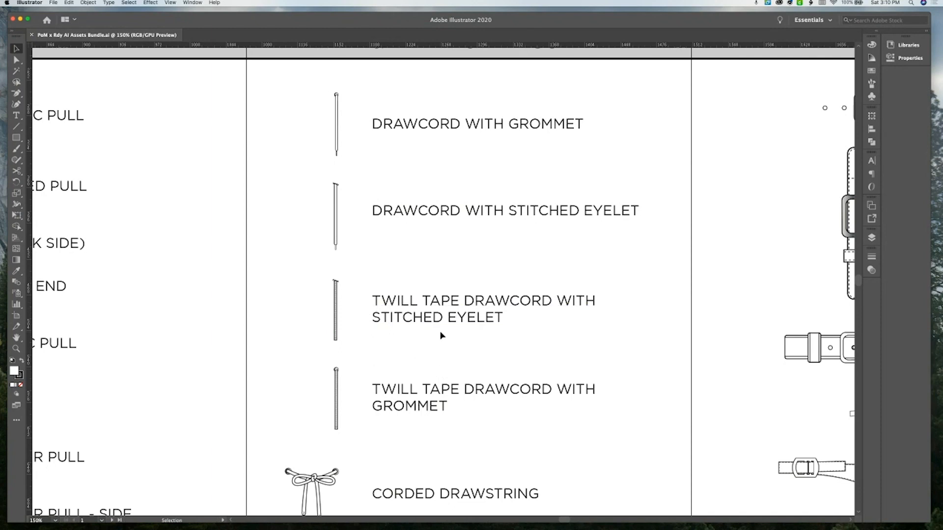
scroll("down", 3)
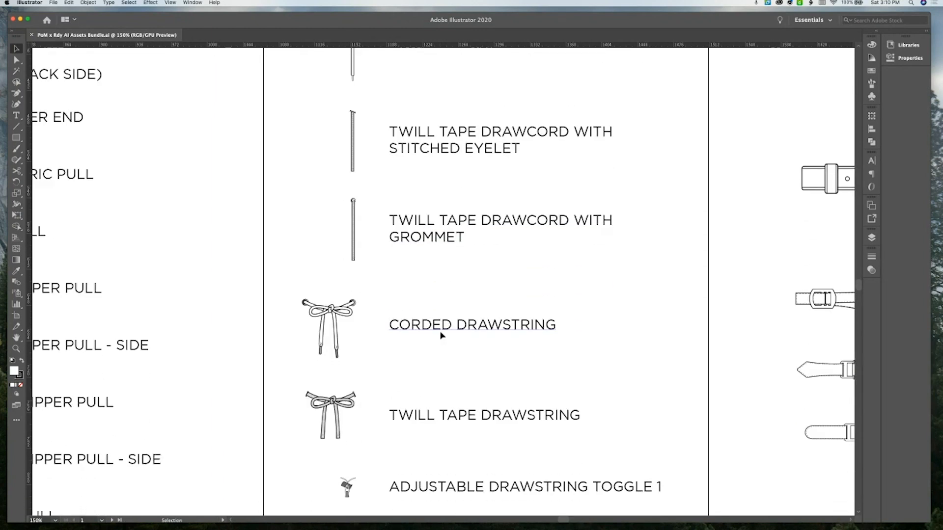
scroll("down", 3)
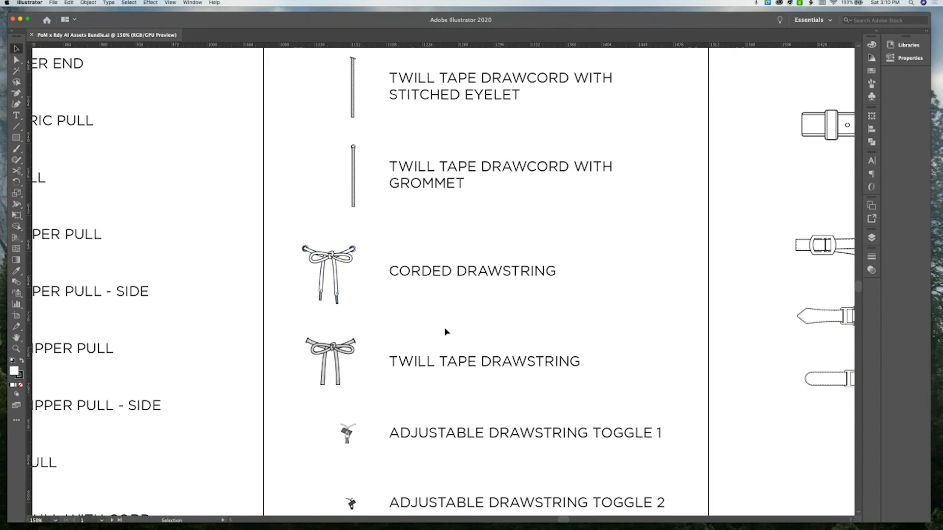
mouse_move(487, 326)
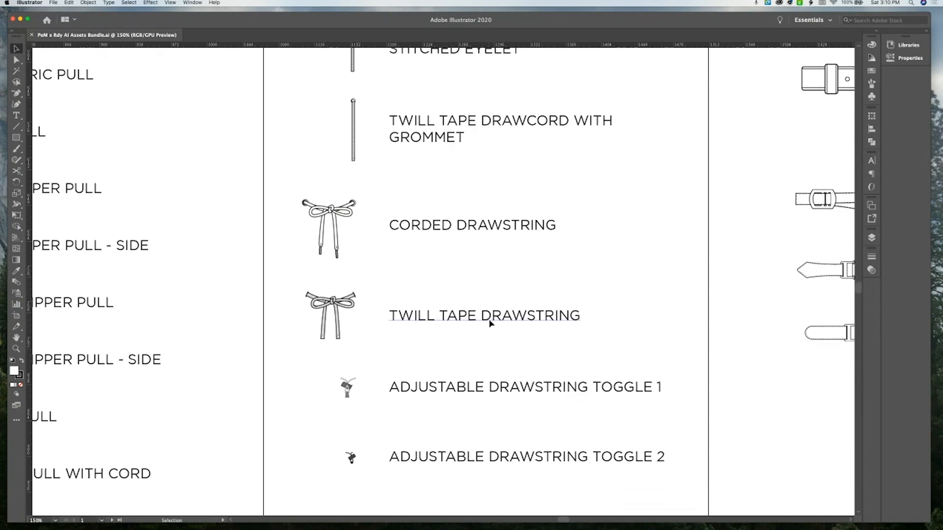
scroll("down", 3)
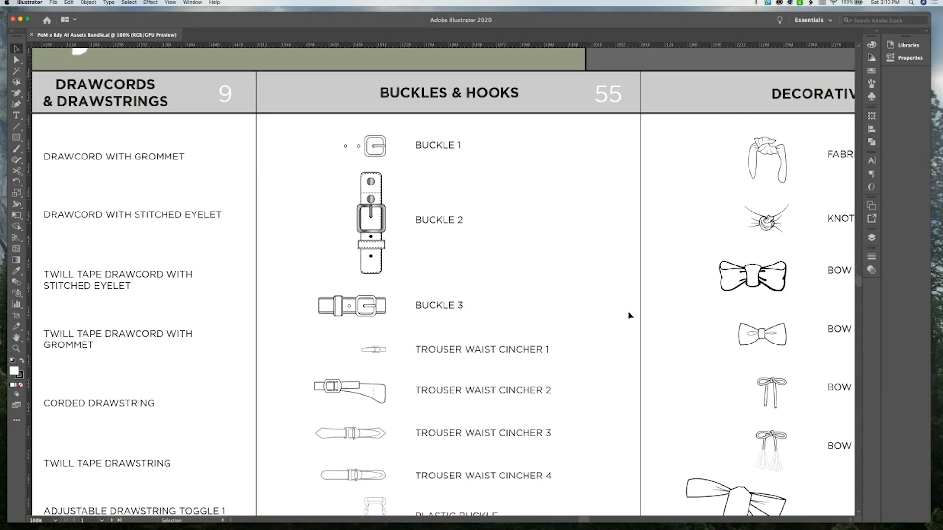
scroll("down", 3)
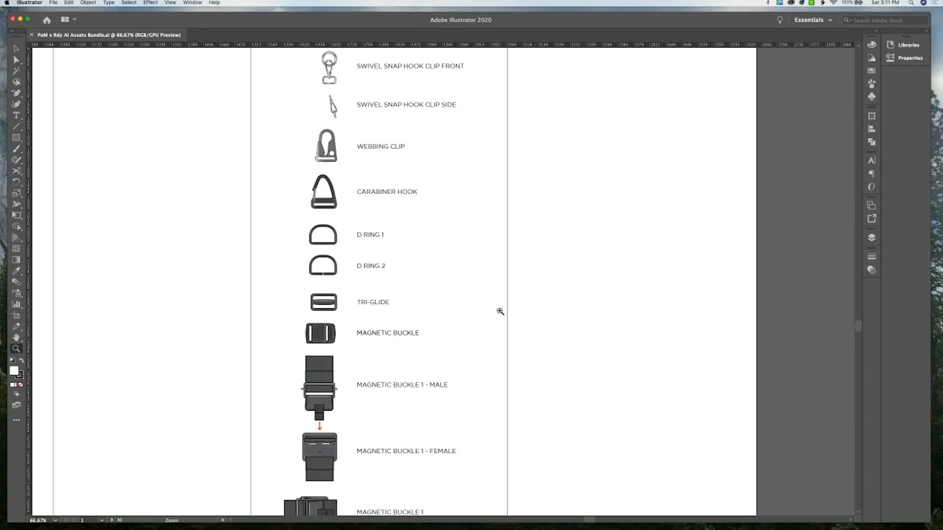
scroll("down", 3)
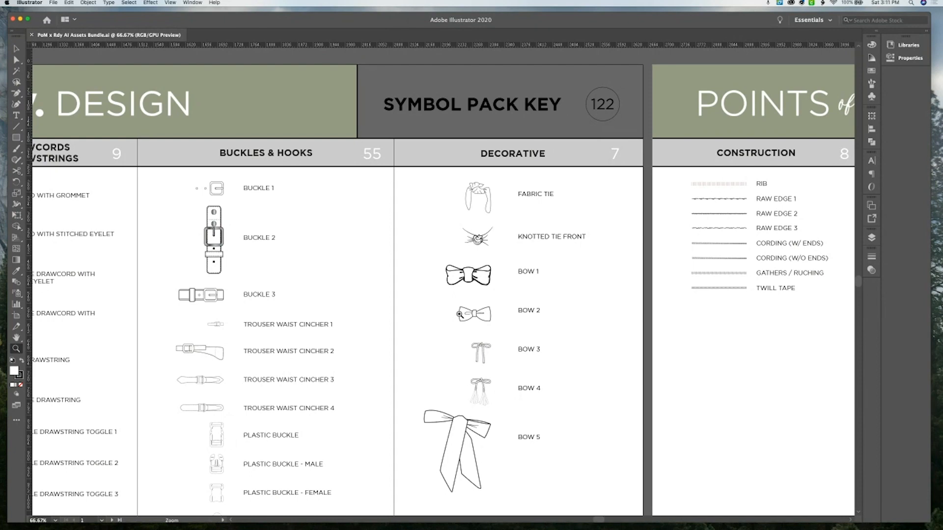
scroll("right", 3)
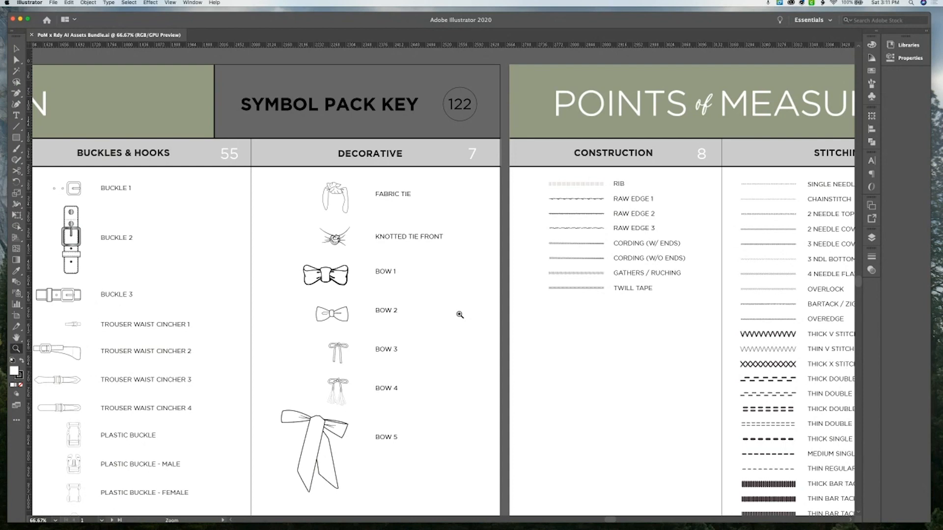
scroll("right", 3)
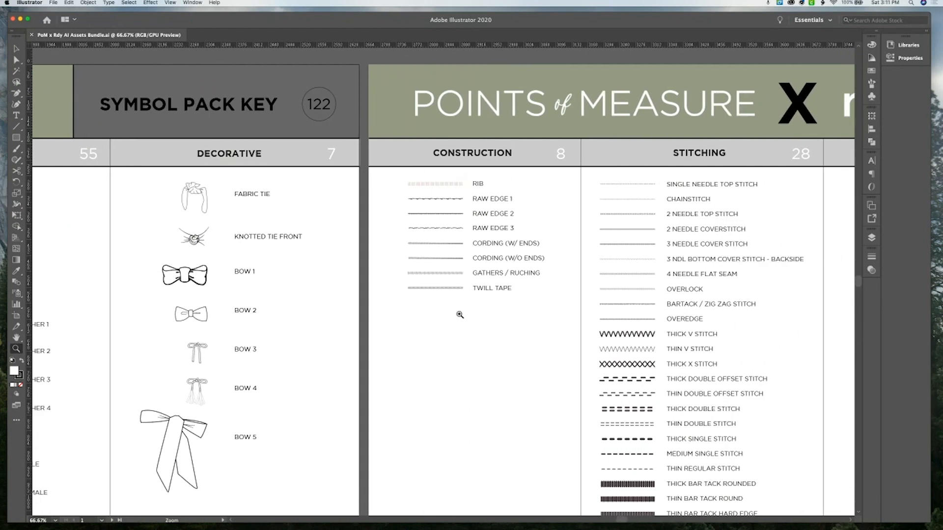
scroll("right", 3)
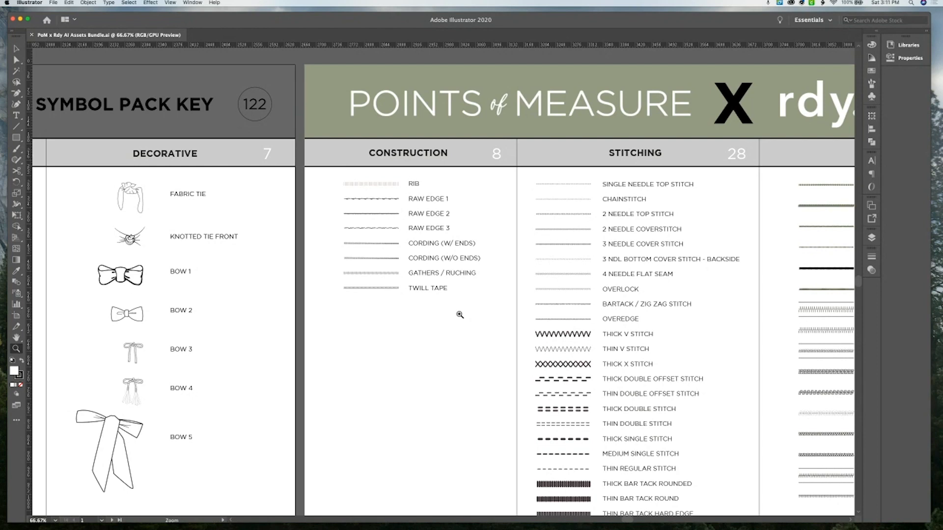
scroll("right", 3)
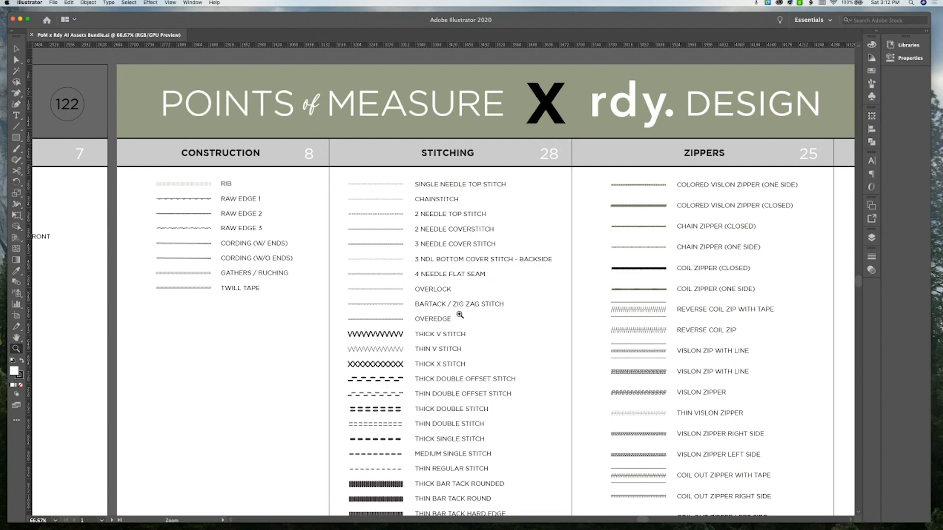
mouse_move(534, 314)
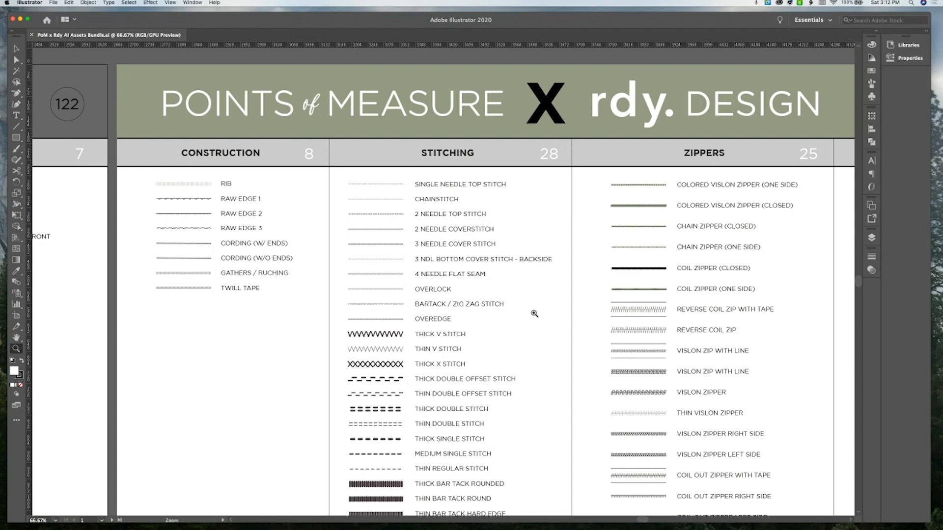
mouse_move(417, 235)
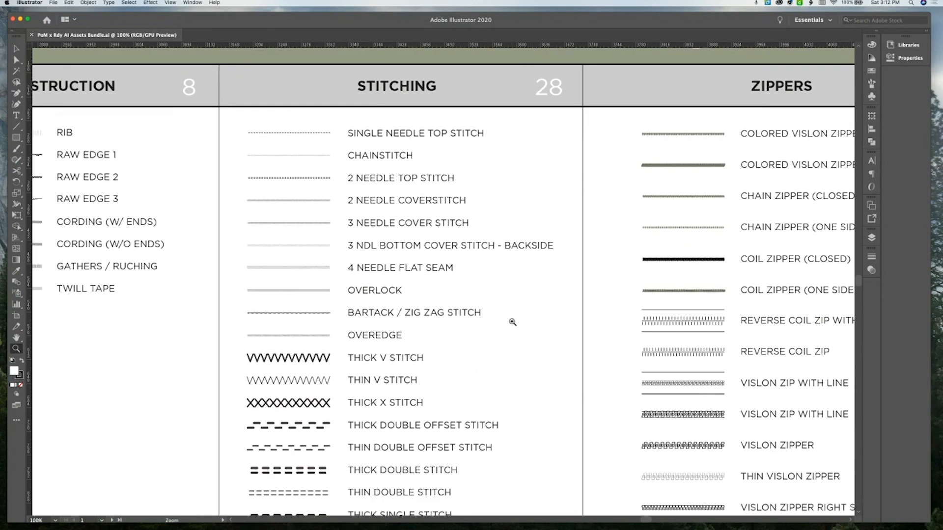
scroll("down", 3)
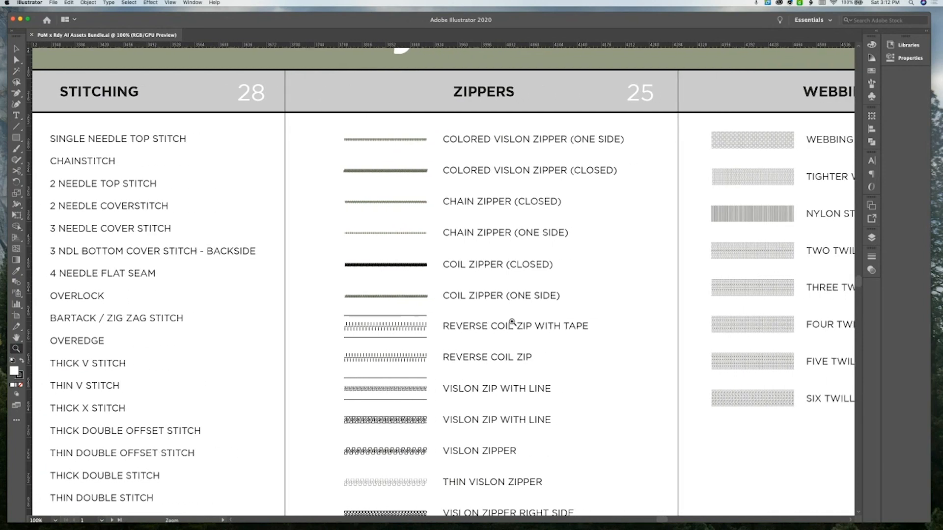
scroll("right", 3)
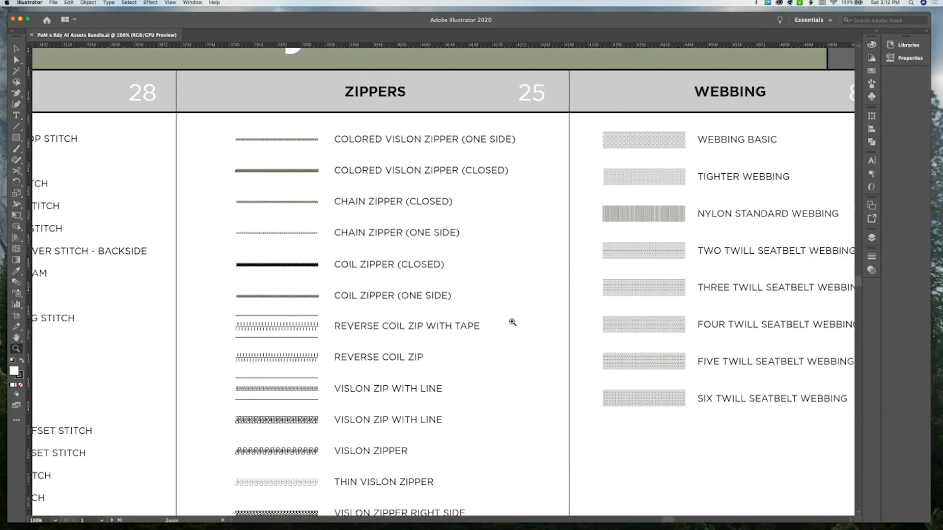
mouse_move(519, 295)
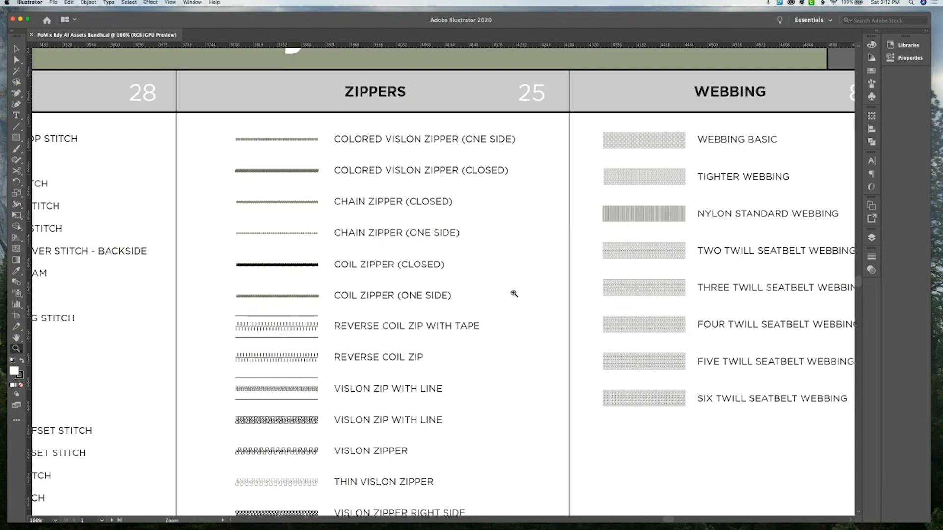
scroll("down", 3)
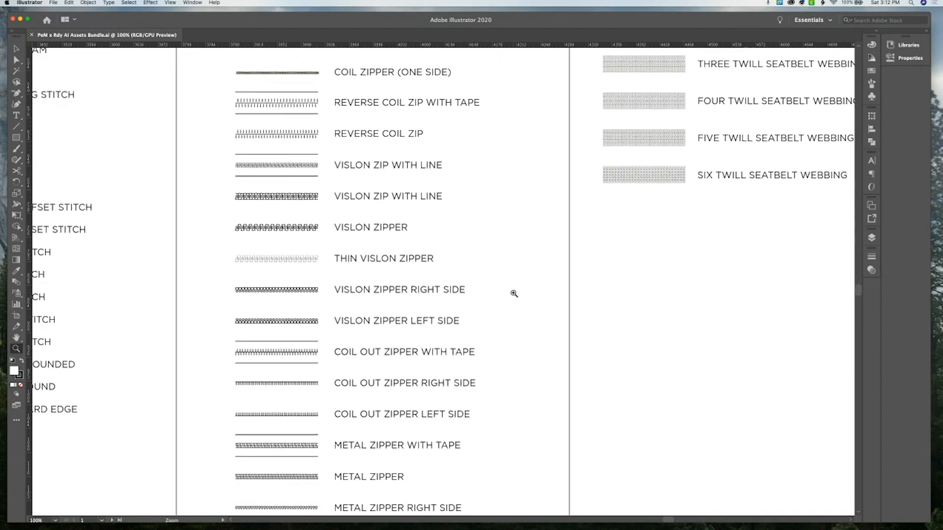
scroll("down", 3)
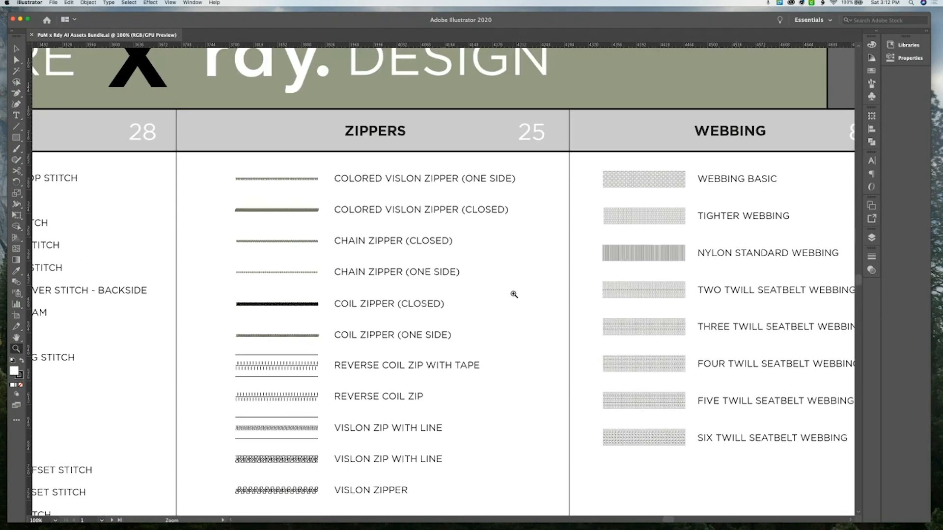
scroll("down", 3)
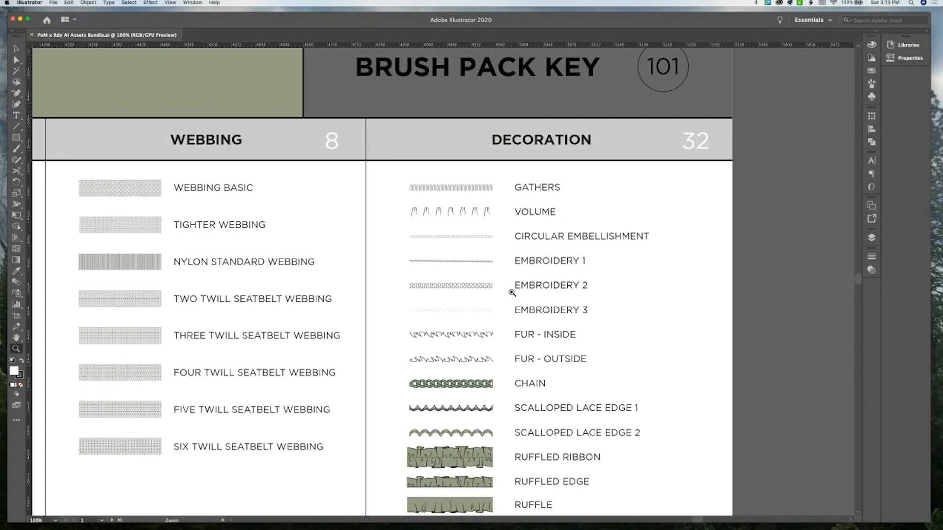
scroll("down", 3)
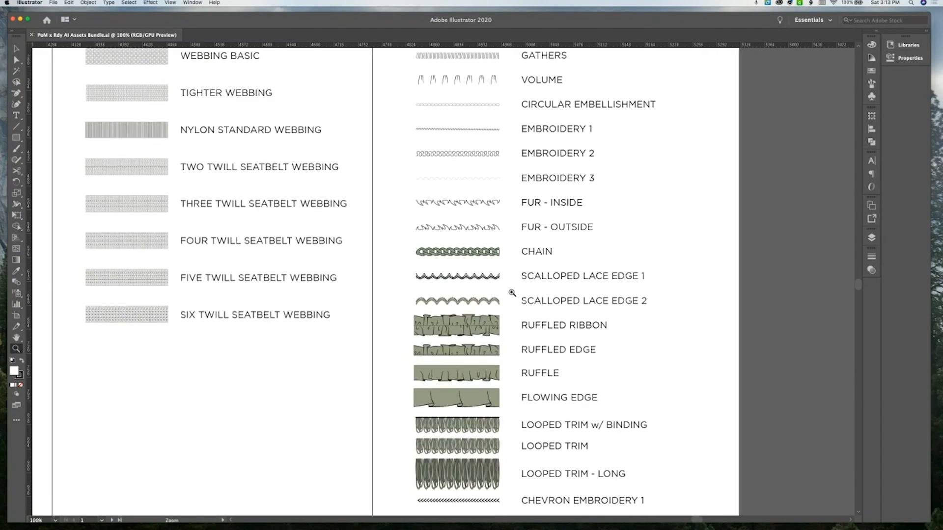
scroll("down", 3)
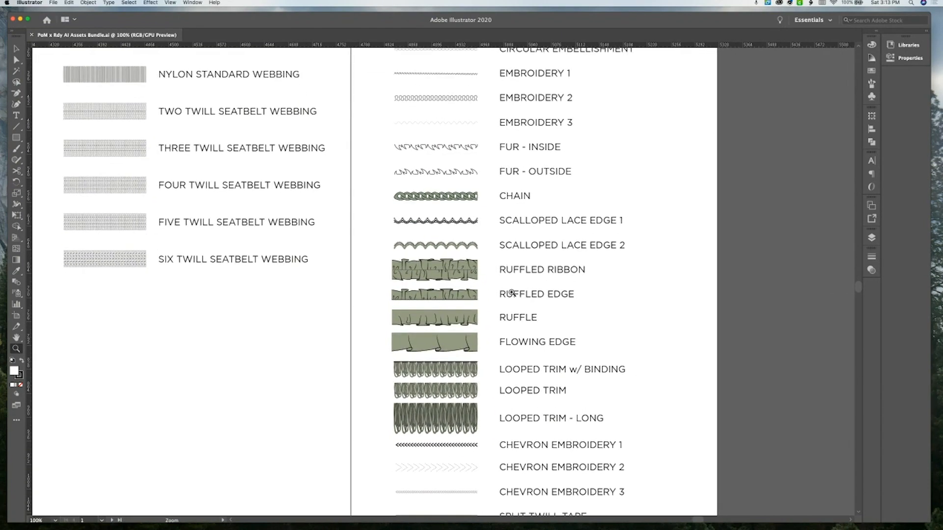
scroll("down", 3)
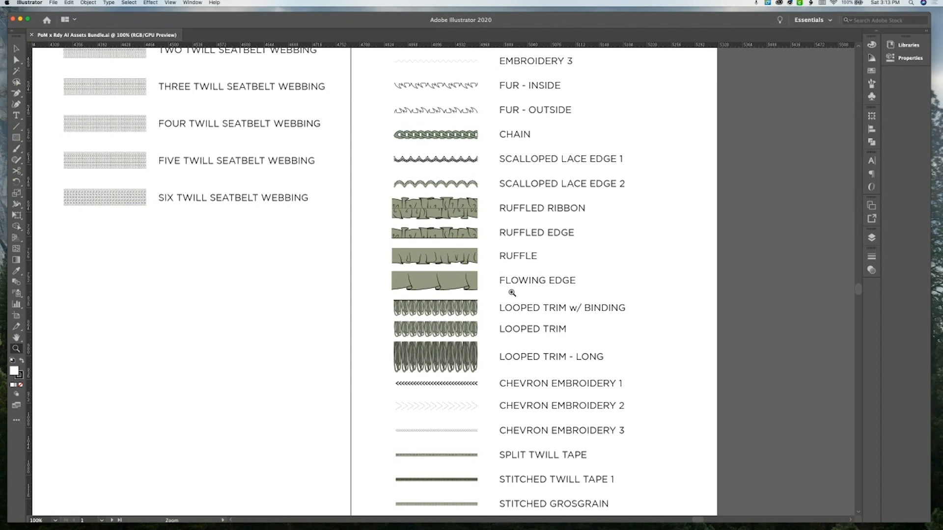
scroll("down", 3)
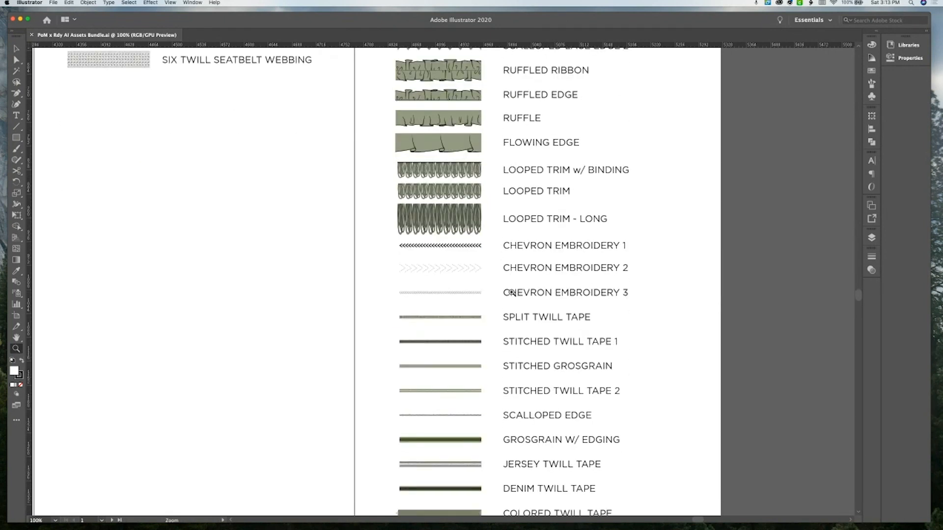